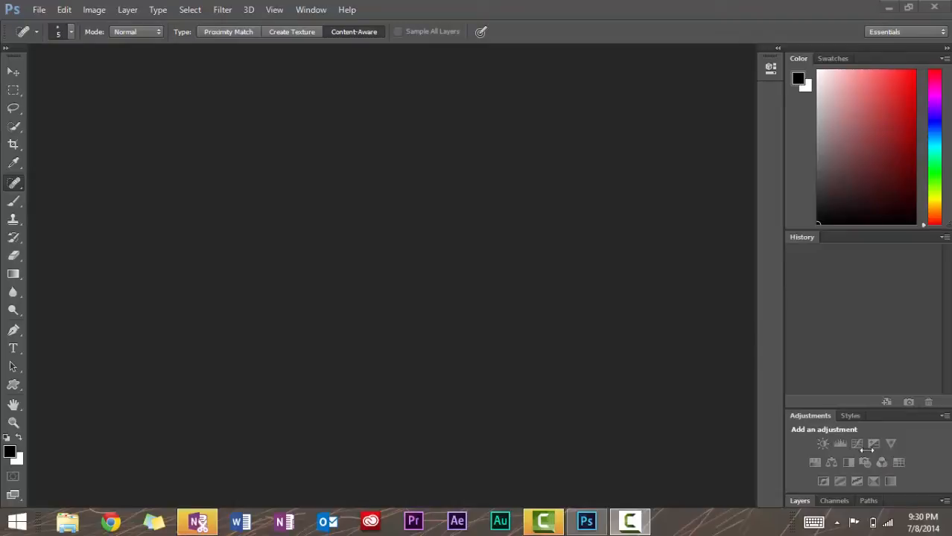
- Open post-pregnancy.jpg from the File menu
left_click(50, 8)
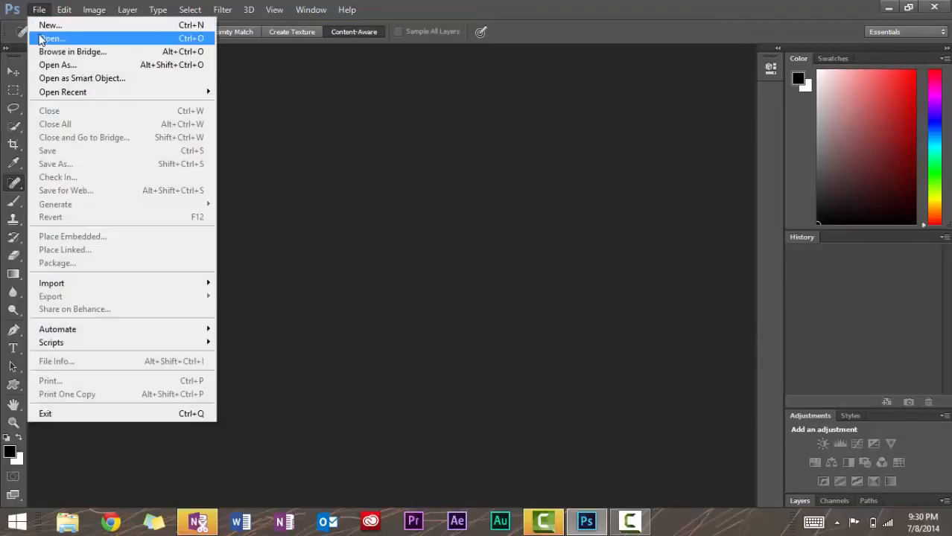
left_click(49, 33)
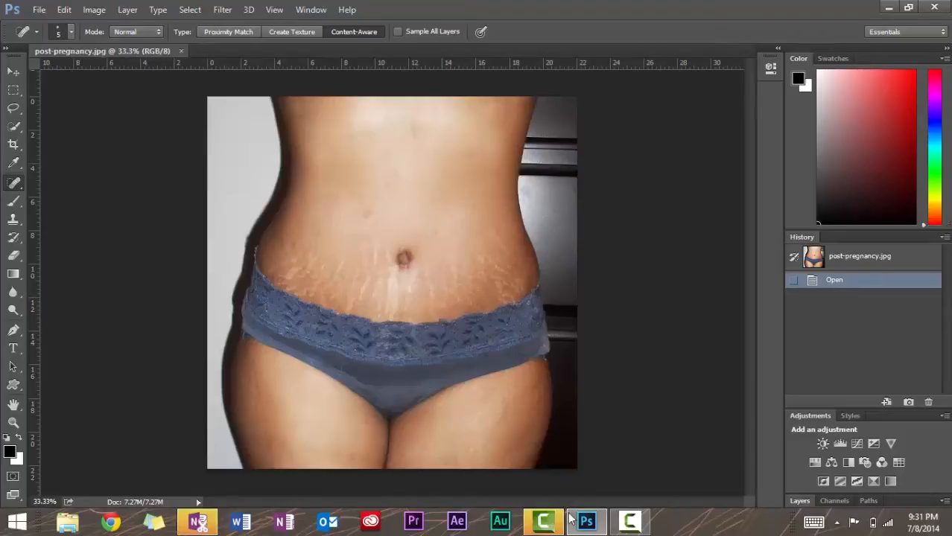
mouse_move(586, 520)
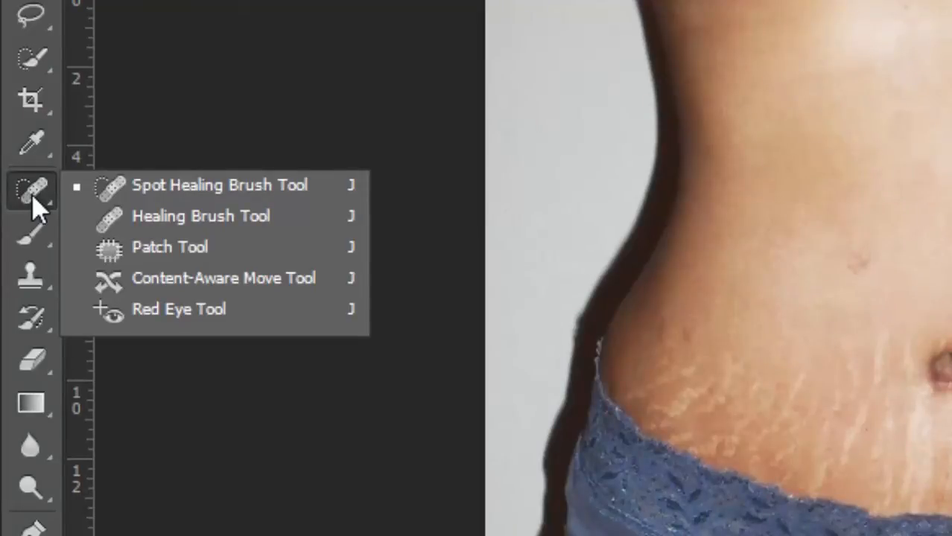
mouse_move(190, 198)
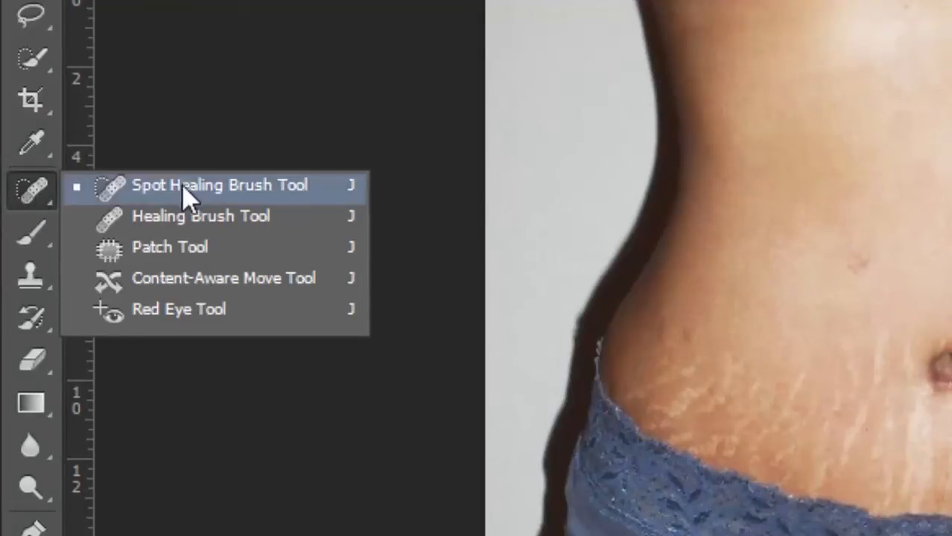
mouse_move(181, 292)
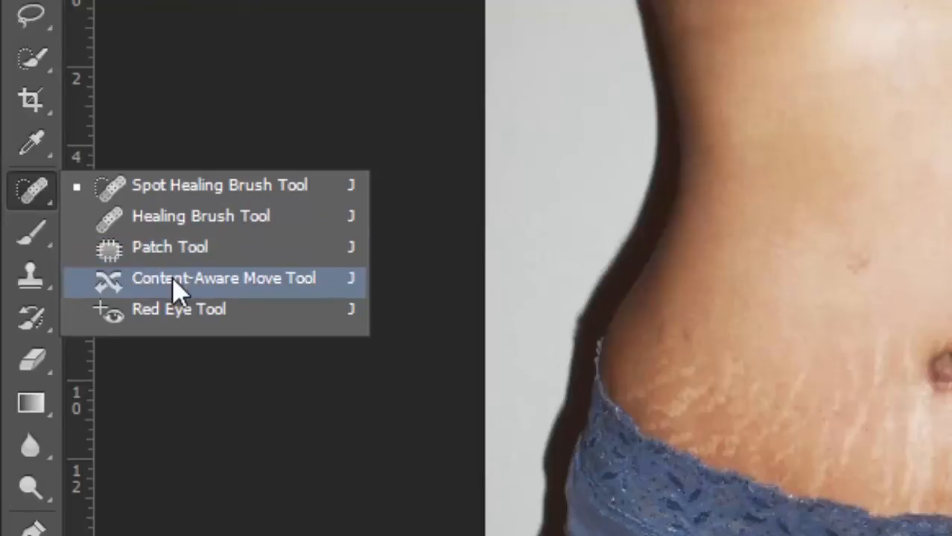
mouse_move(189, 227)
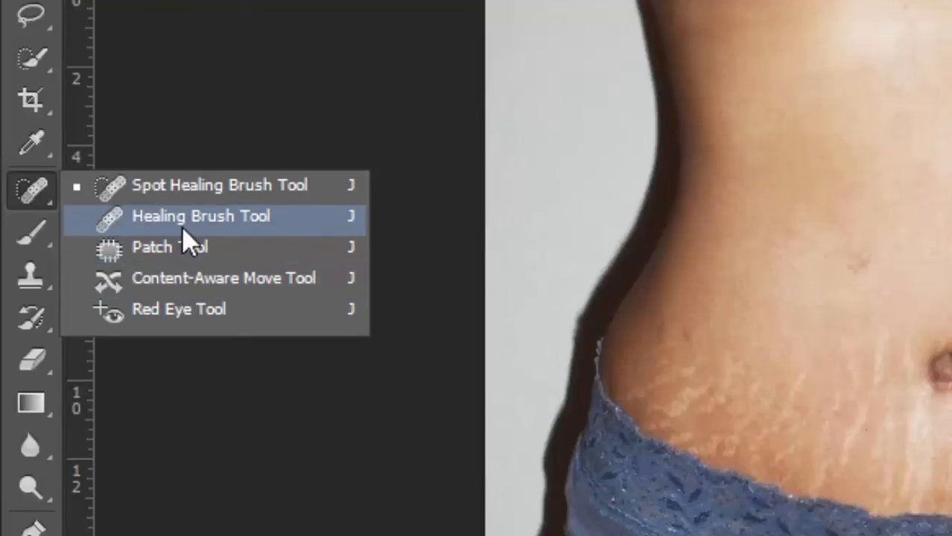
- Select the Spot Healing Brush Tool from the healing tools flyout
left_click(201, 216)
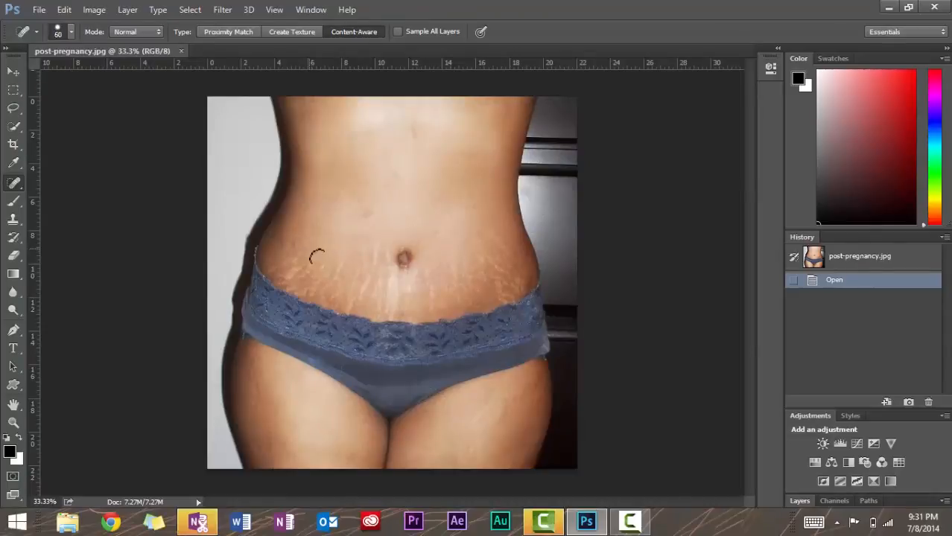
mouse_move(234, 216)
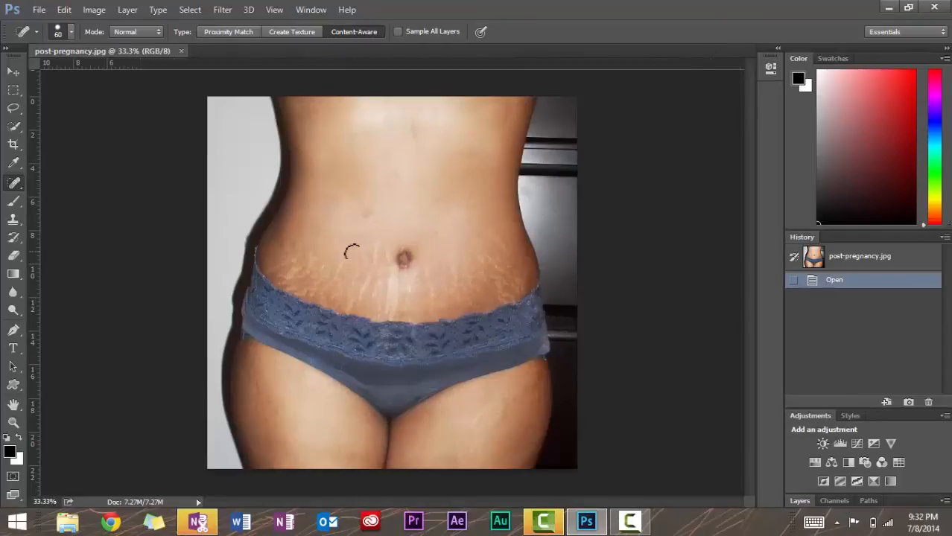
- Spot-heal the stretch marks beside, above and right of the navel at 60 px
left_click_drag(350, 253, 335, 280)
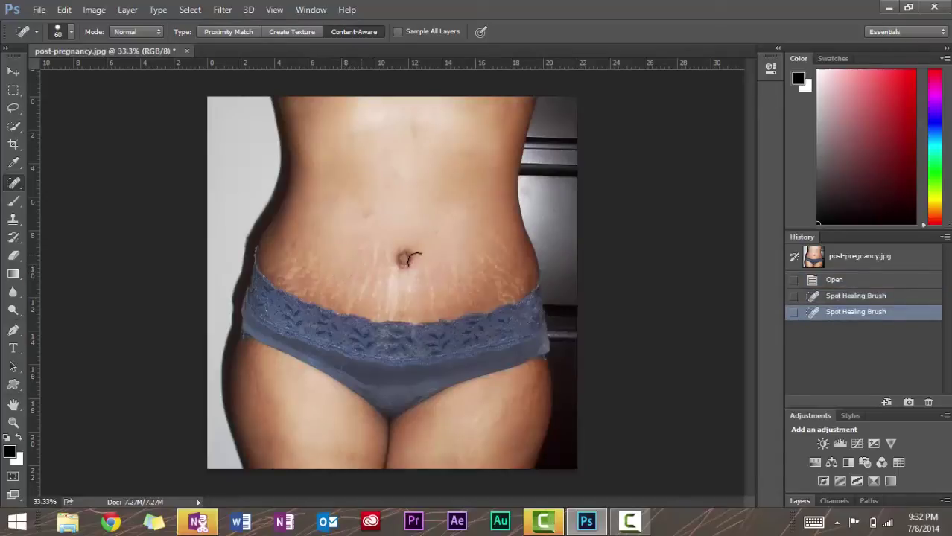
left_click(361, 294)
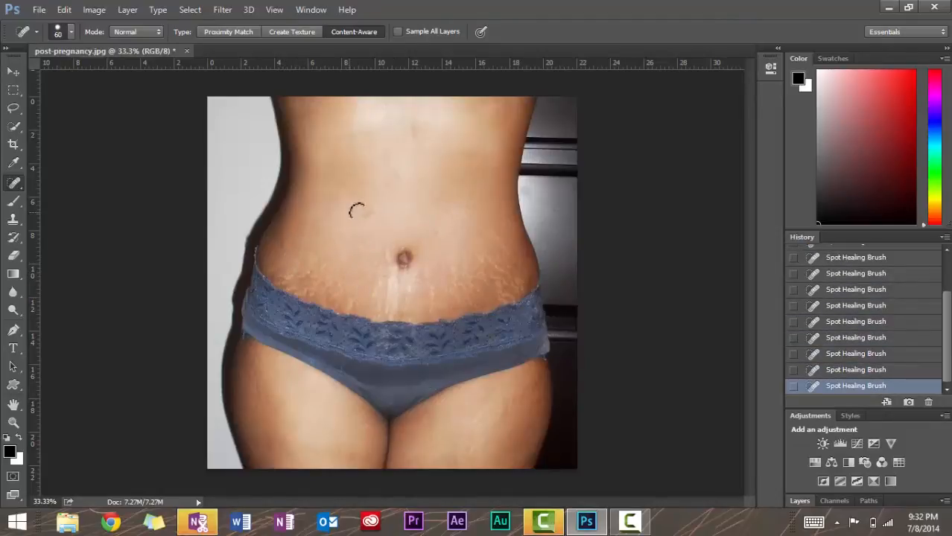
left_click(453, 272)
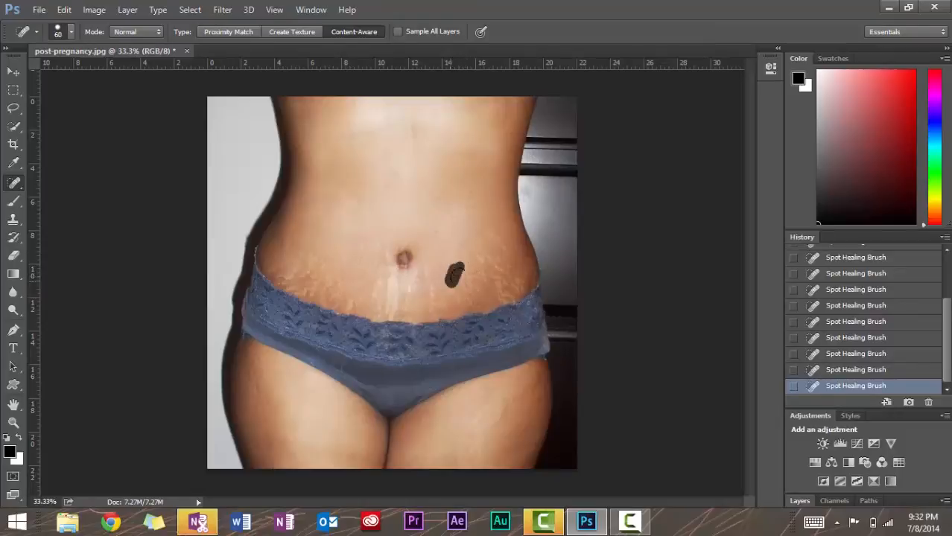
left_click_drag(455, 271, 499, 249)
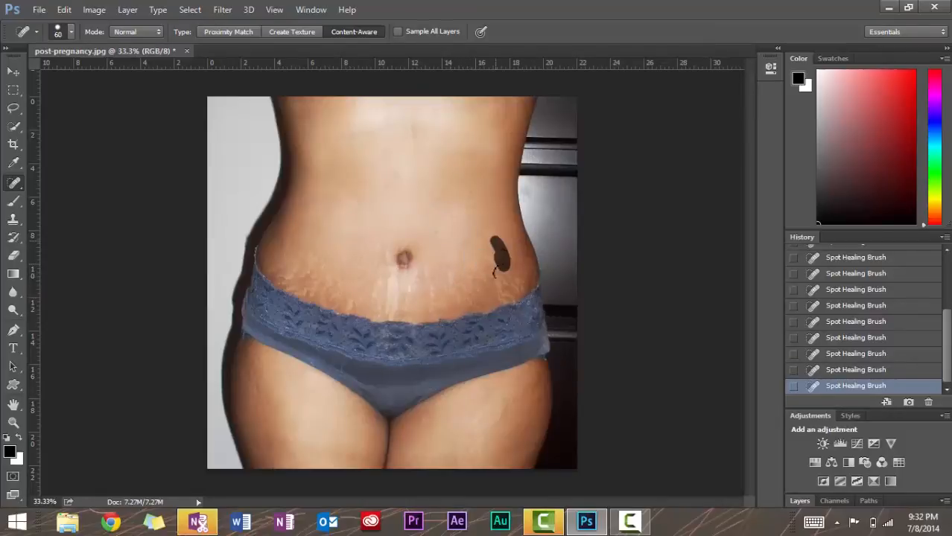
left_click(498, 250)
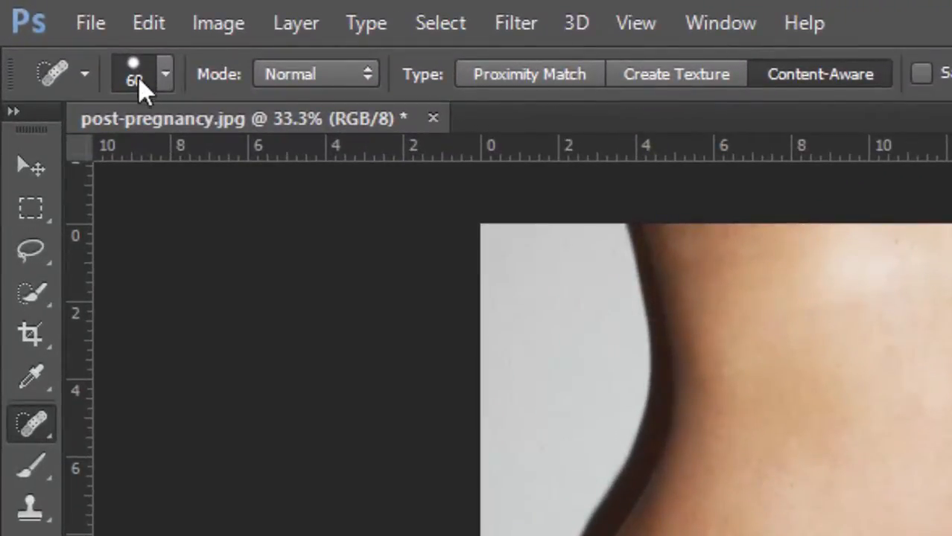
- Raise the brush to 129 px and heal the marks left of the navel
left_click(164, 73)
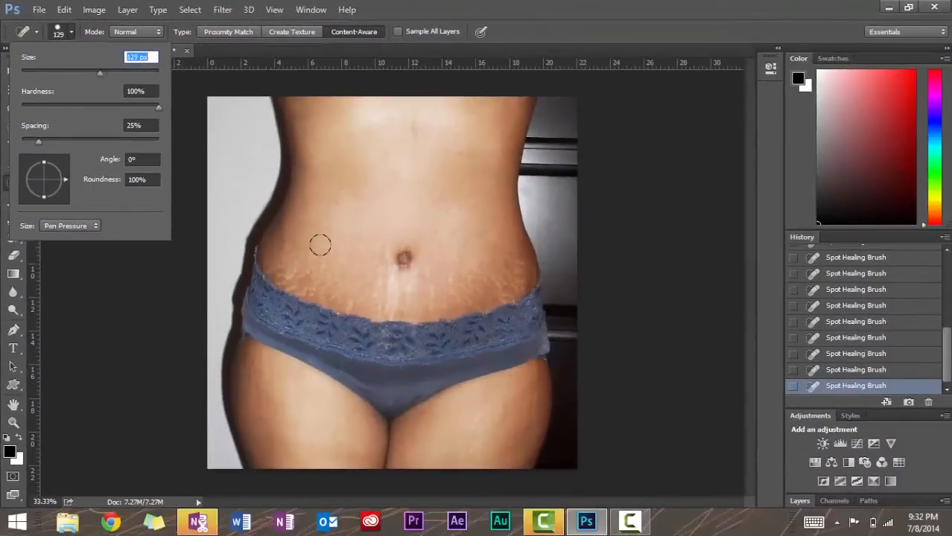
left_click(321, 246)
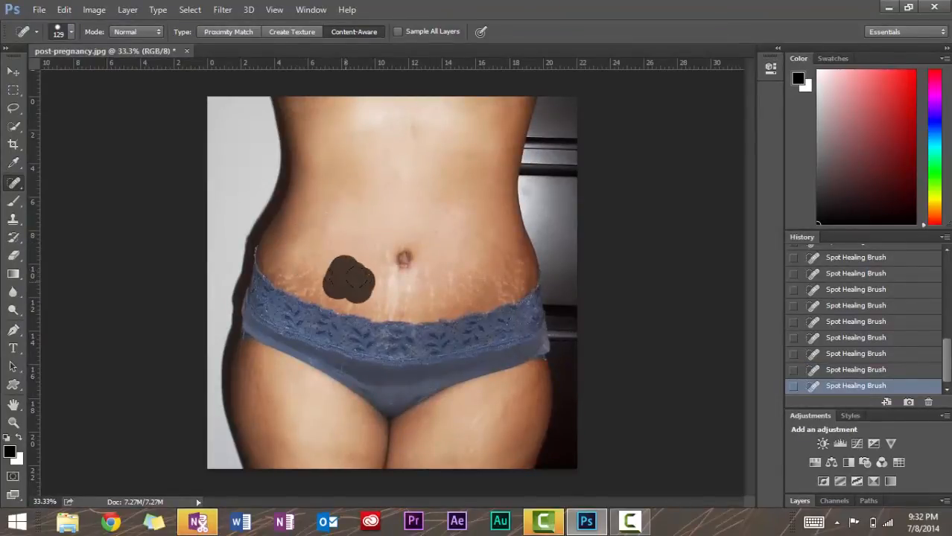
left_click_drag(350, 279, 458, 268)
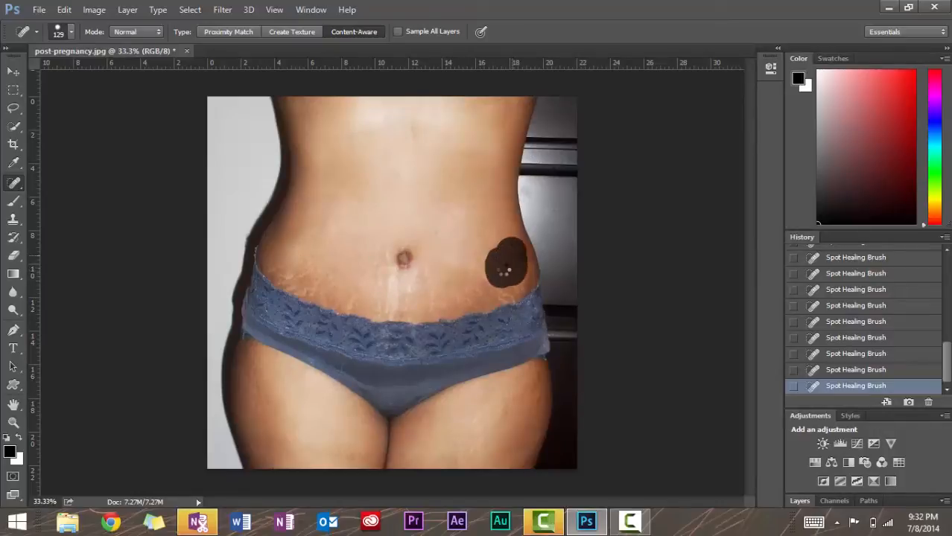
- Heal the stretch marks on the right hip and left hip
left_click(502, 266)
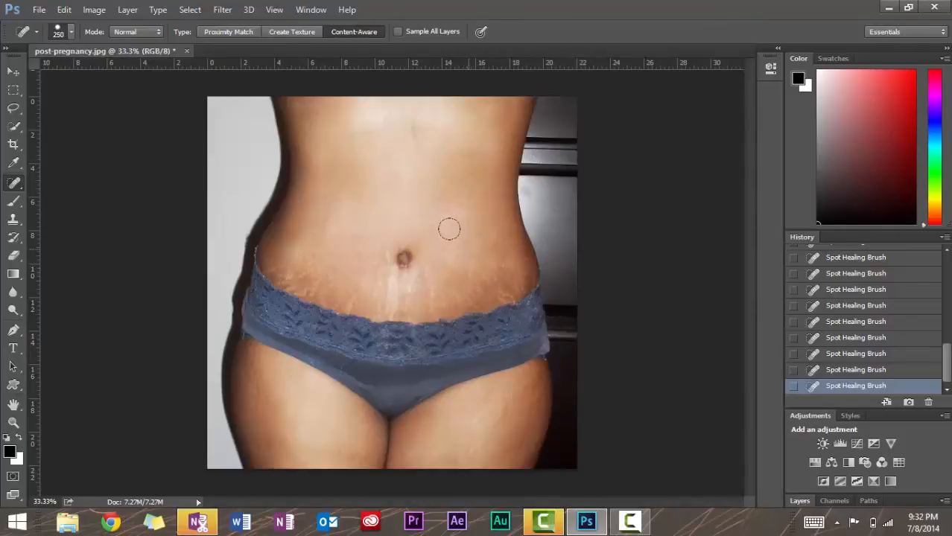
left_click(315, 266)
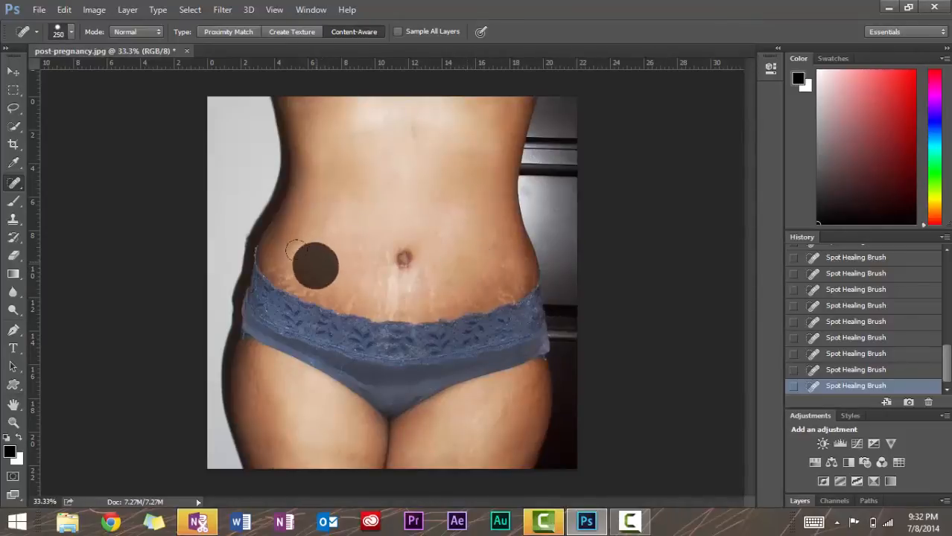
left_click(314, 266)
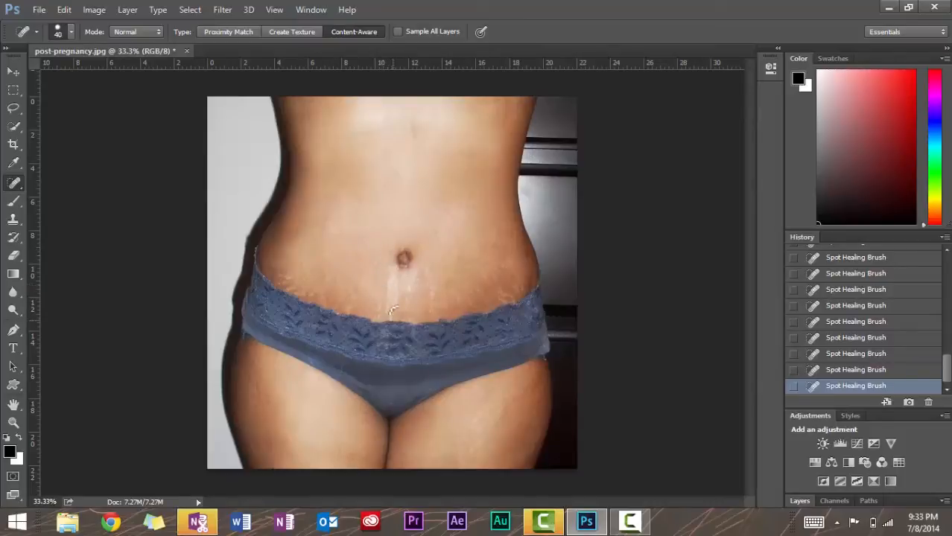
- Heal small marks below the navel and vertical marks on the right side at 40 px
left_click(409, 291)
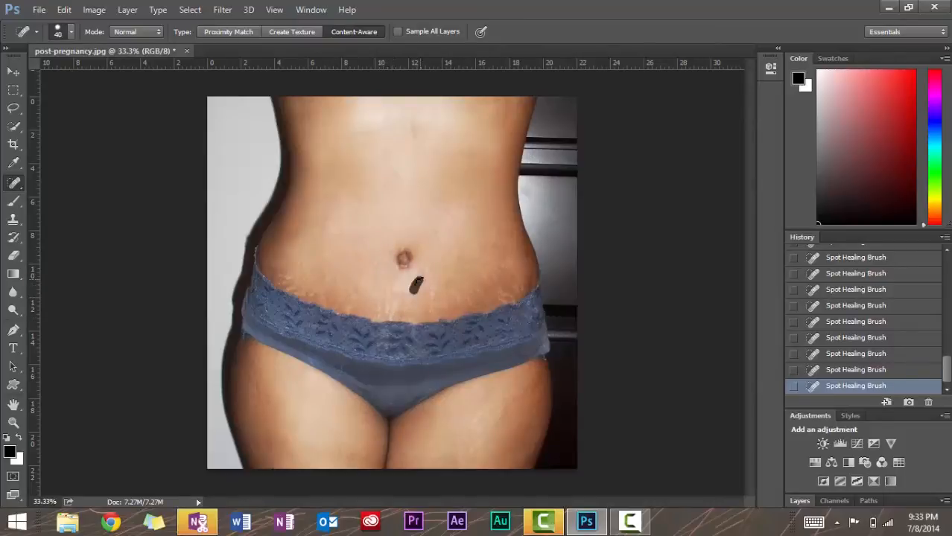
left_click(413, 286)
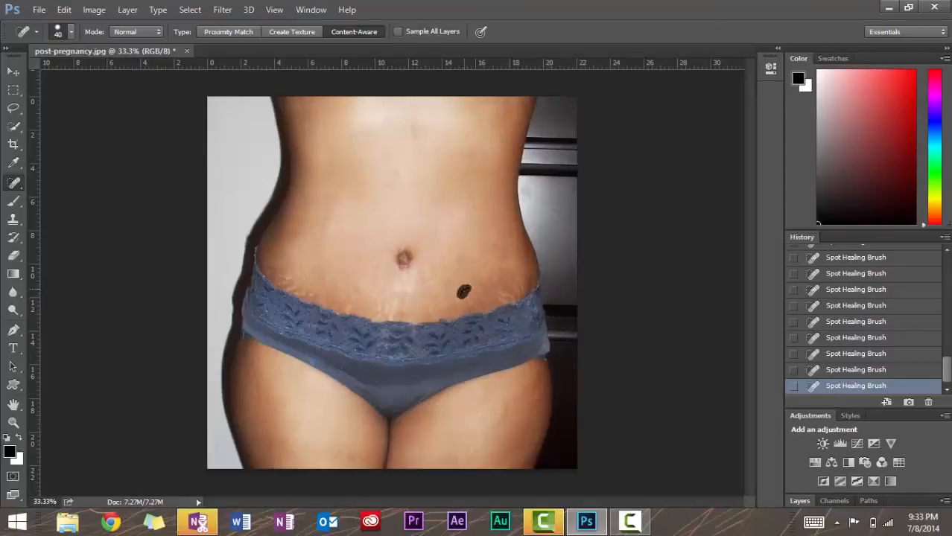
left_click_drag(464, 293, 502, 224)
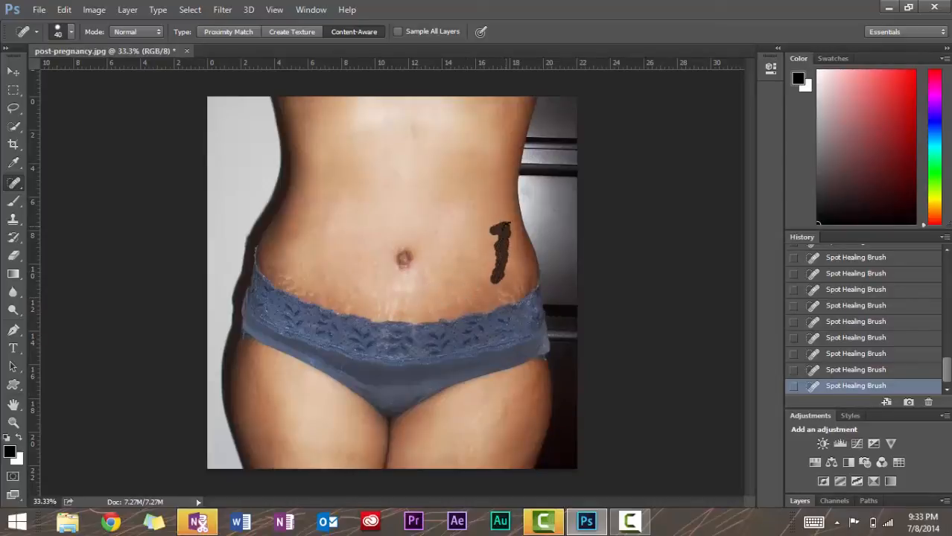
left_click(504, 254)
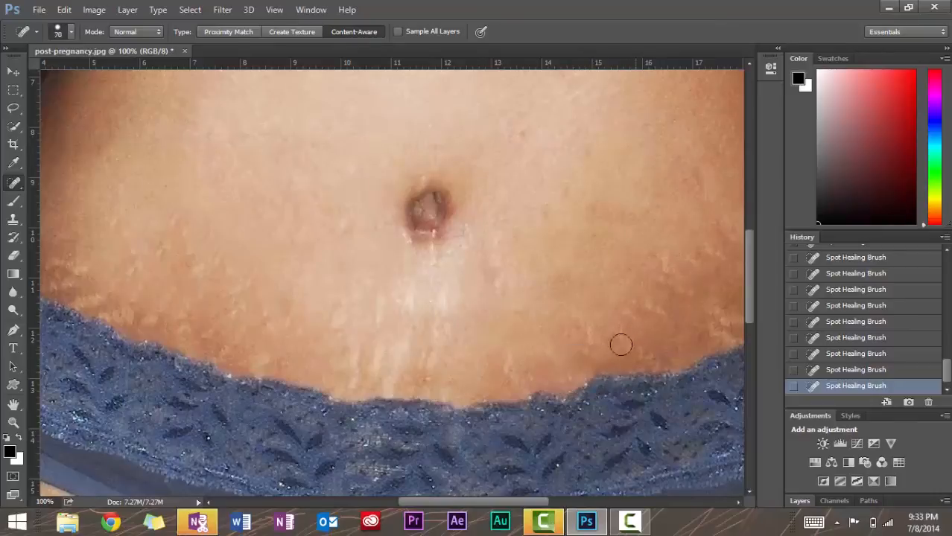
- Heal near the right waistband, then revert to an earlier Spot Healing Brush history state
left_click(621, 346)
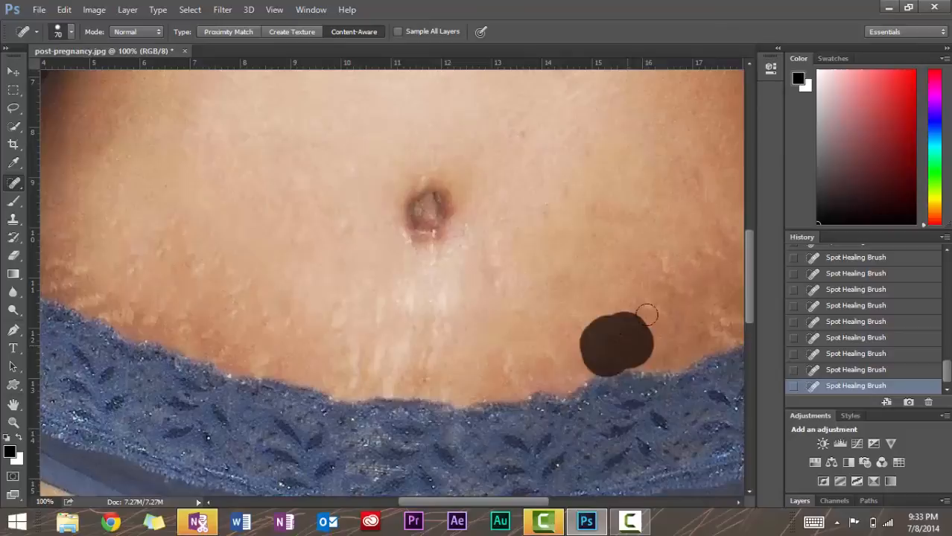
left_click(611, 342)
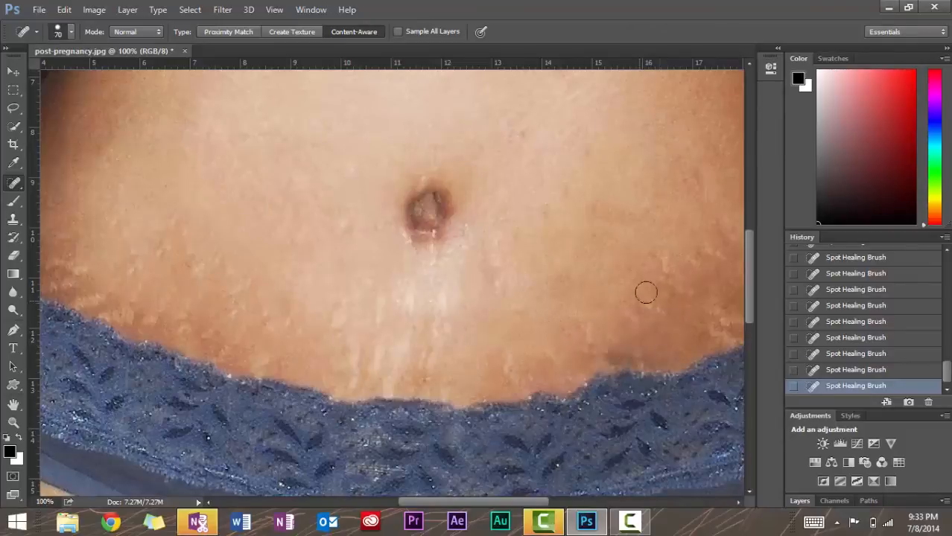
mouse_move(560, 199)
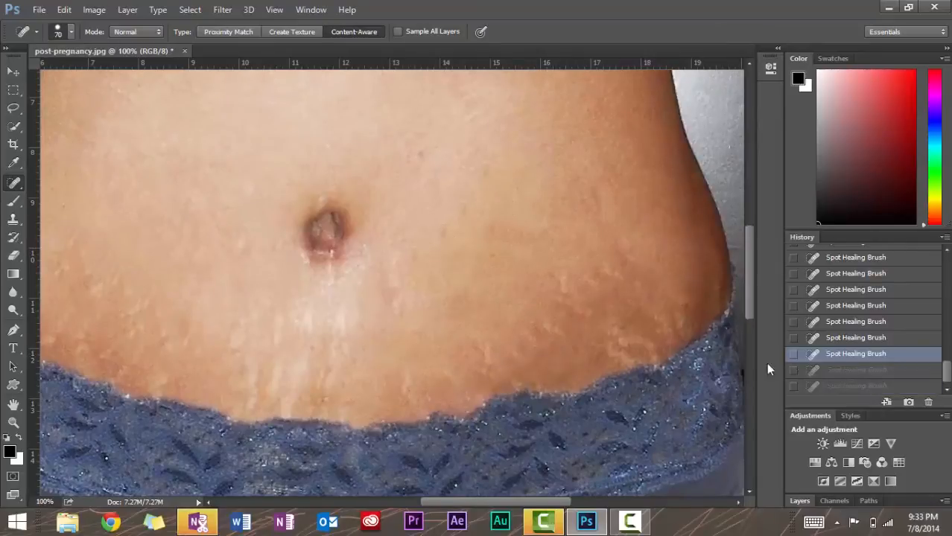
left_click(599, 302)
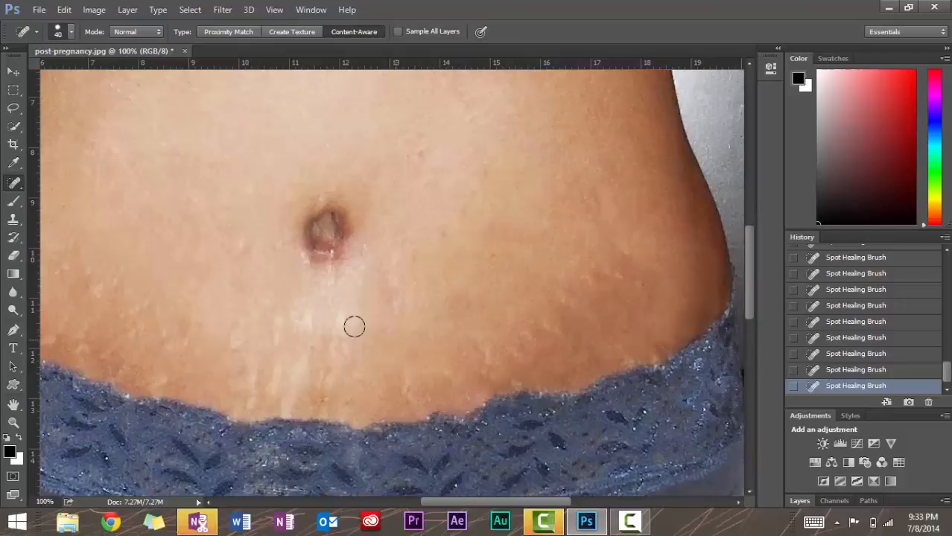
- Heal the pale line below the navel and spots along the navel rim
left_click_drag(355, 326, 254, 376)
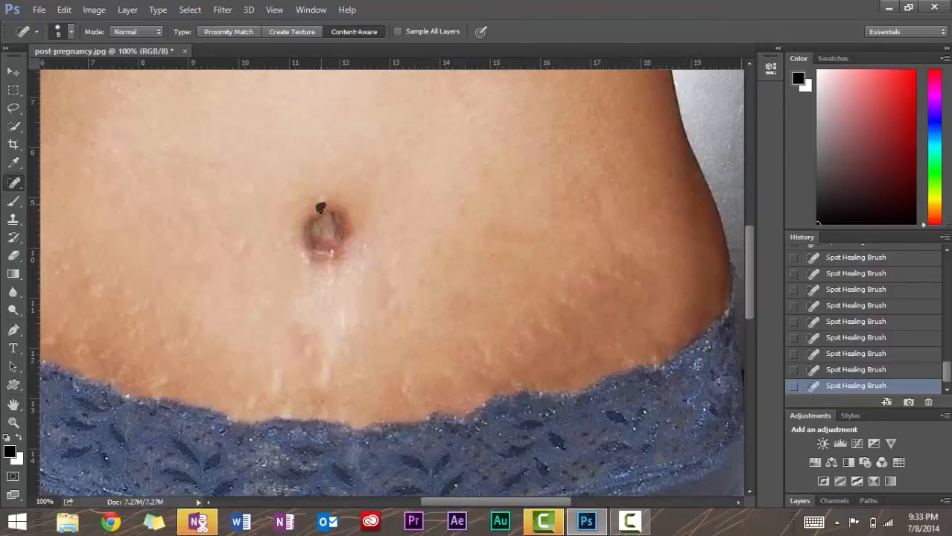
left_click(319, 207)
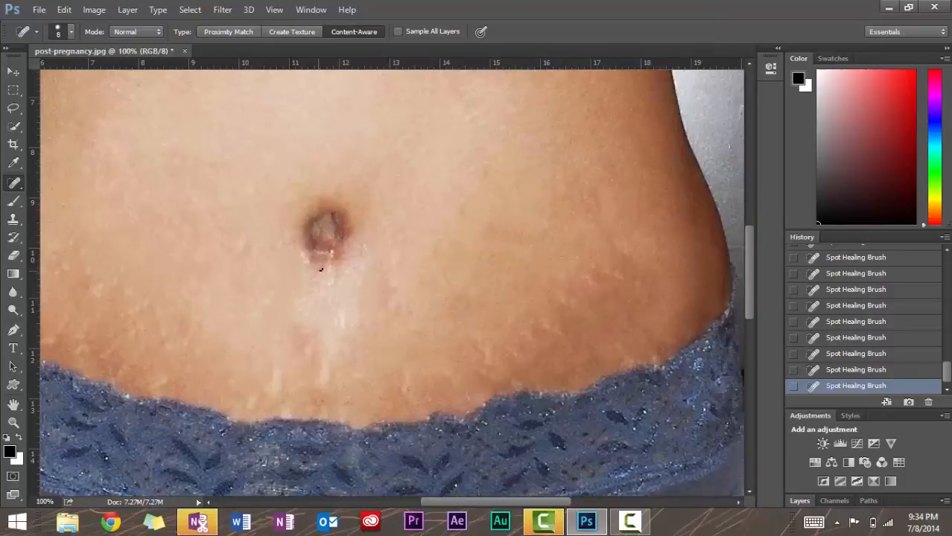
left_click(318, 244)
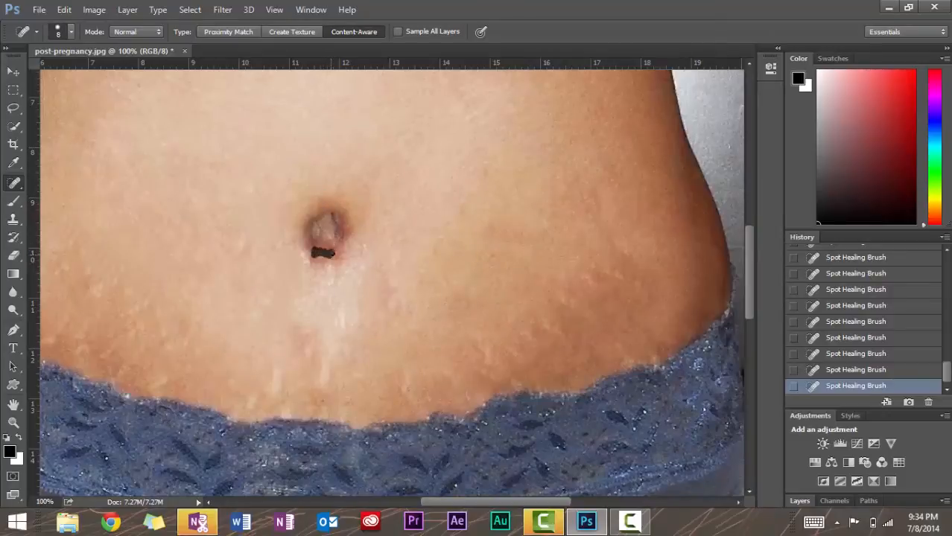
left_click(300, 255)
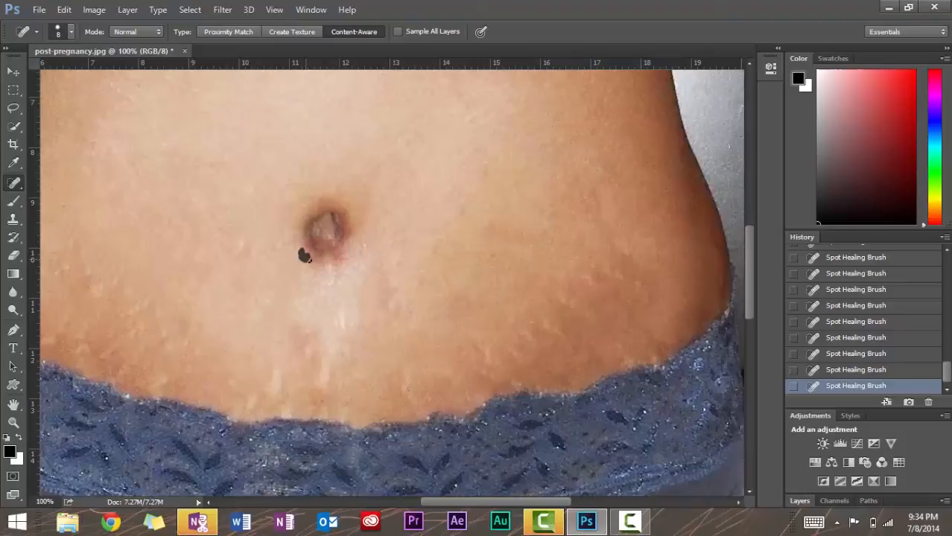
- Heal the remaining specks beneath and left of the navel
left_click(299, 268)
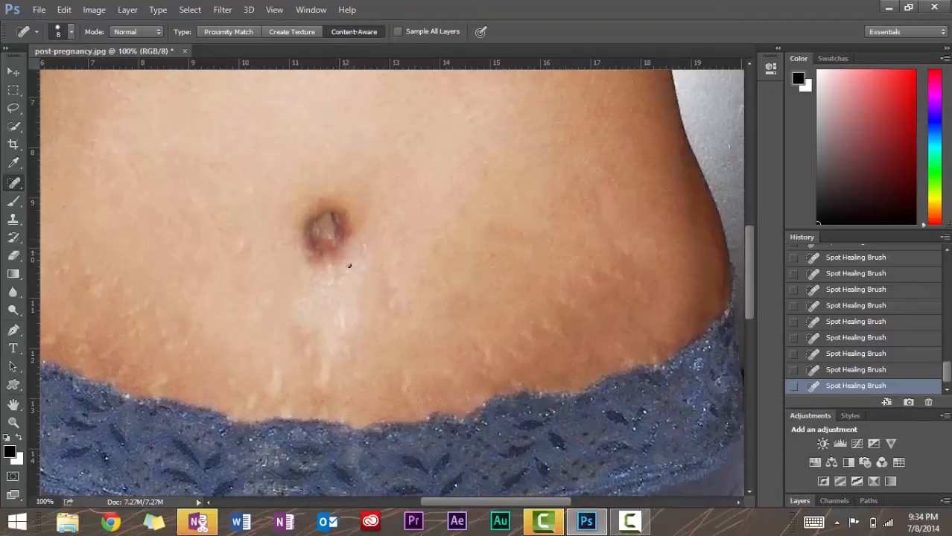
left_click(324, 263)
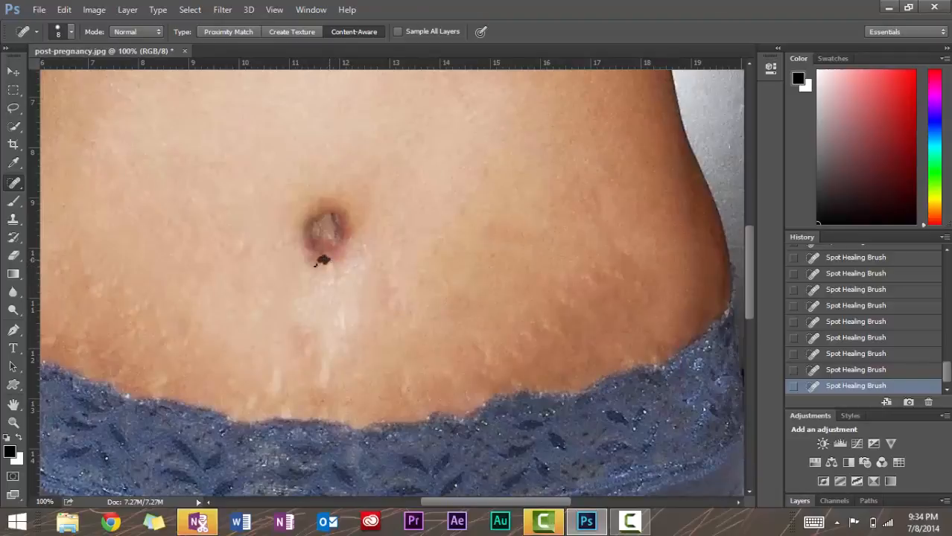
left_click(322, 262)
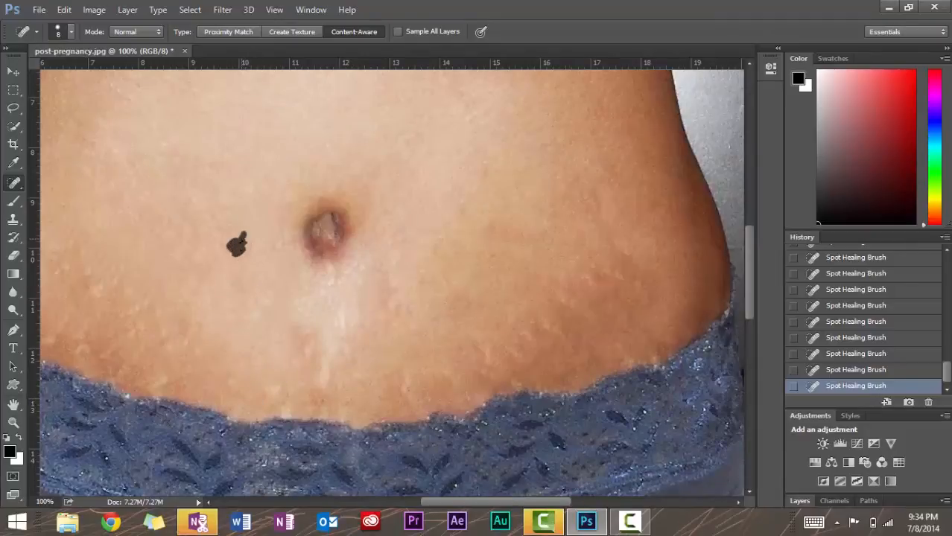
left_click(237, 244)
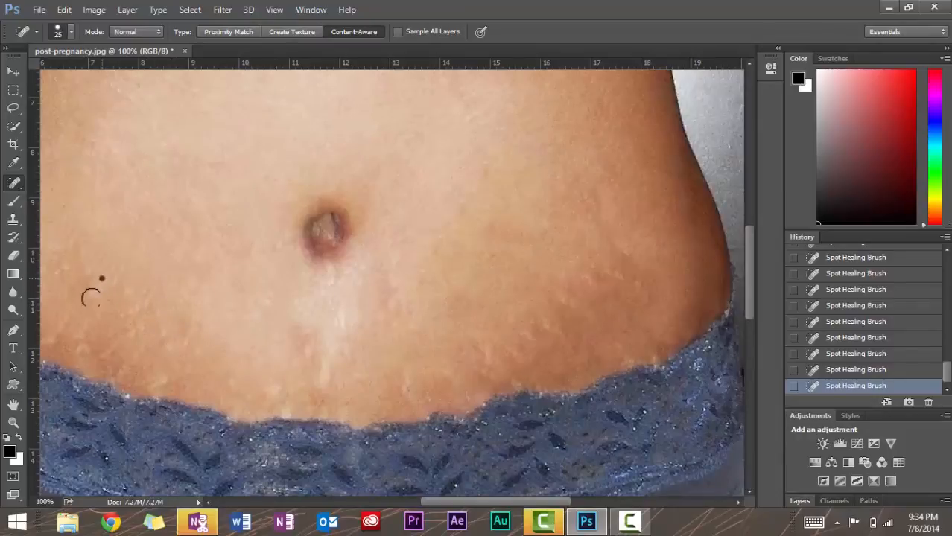
- Heal the lower left waist and left belly edge with a 25 px brush
left_click_drag(104, 279, 178, 346)
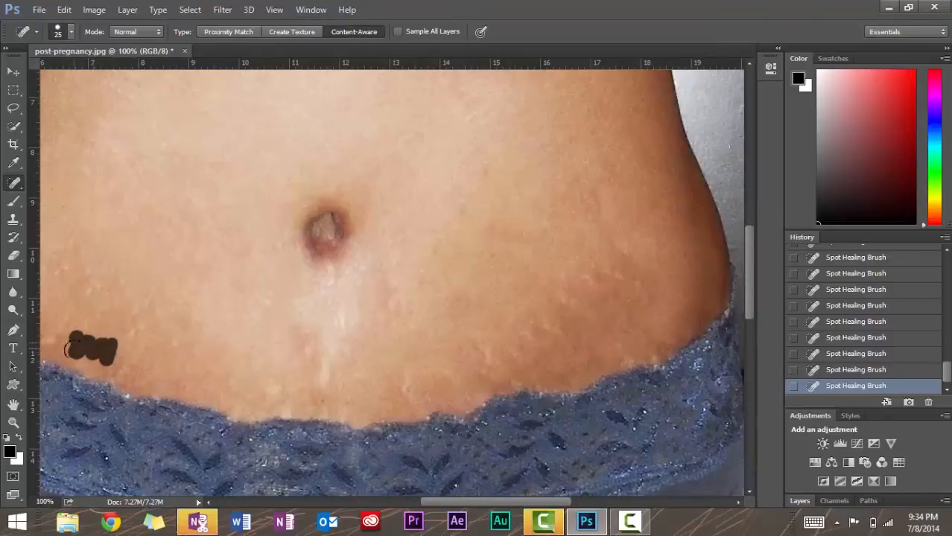
left_click_drag(90, 350, 60, 253)
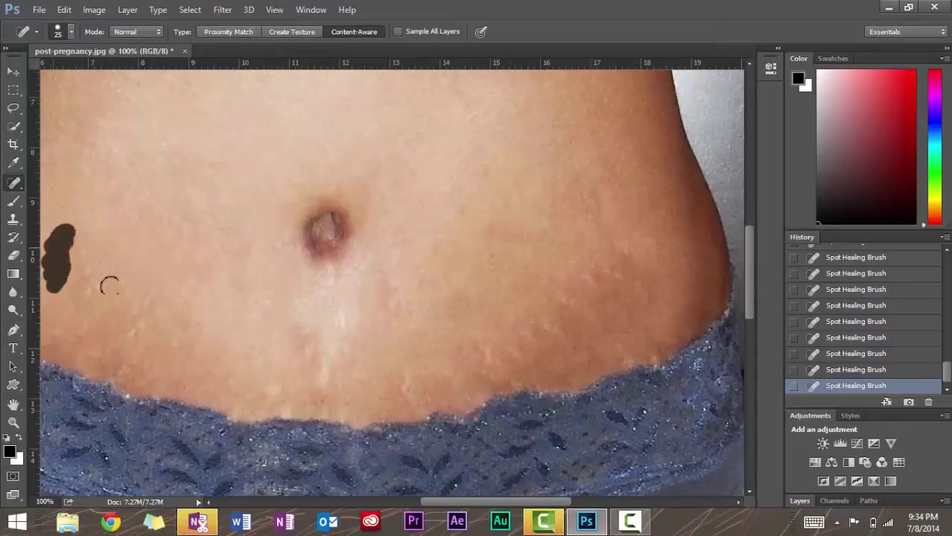
left_click(61, 252)
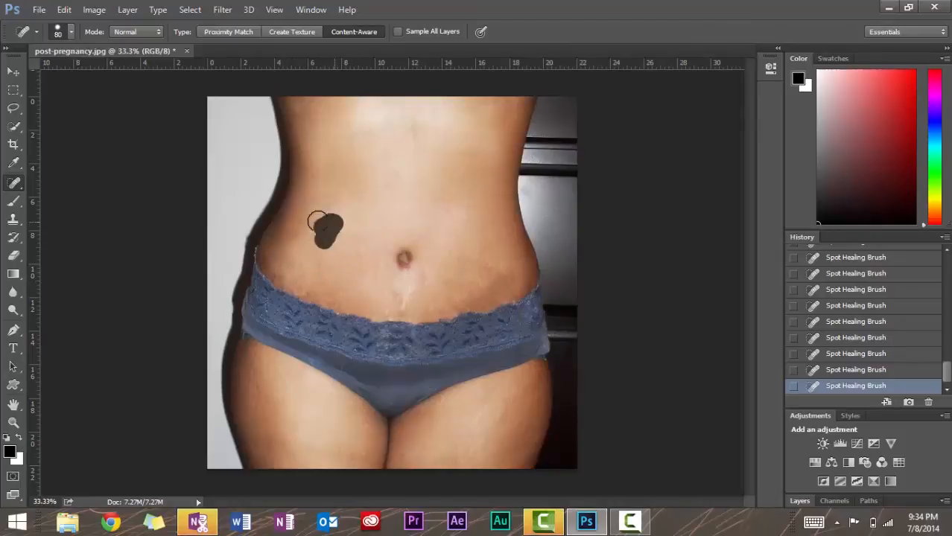
- Heal the upper left belly with an 80 px brush at 33.3% zoom
left_click(324, 230)
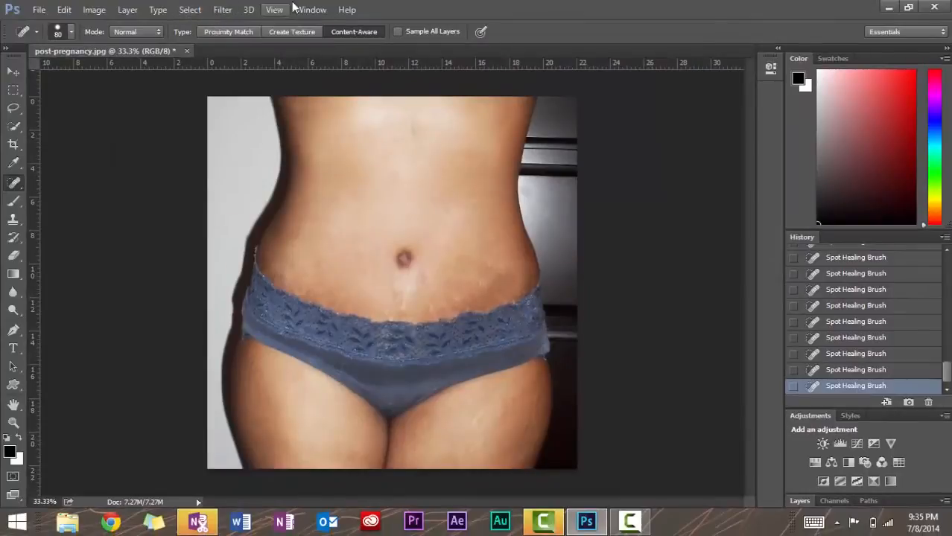
left_click(311, 9)
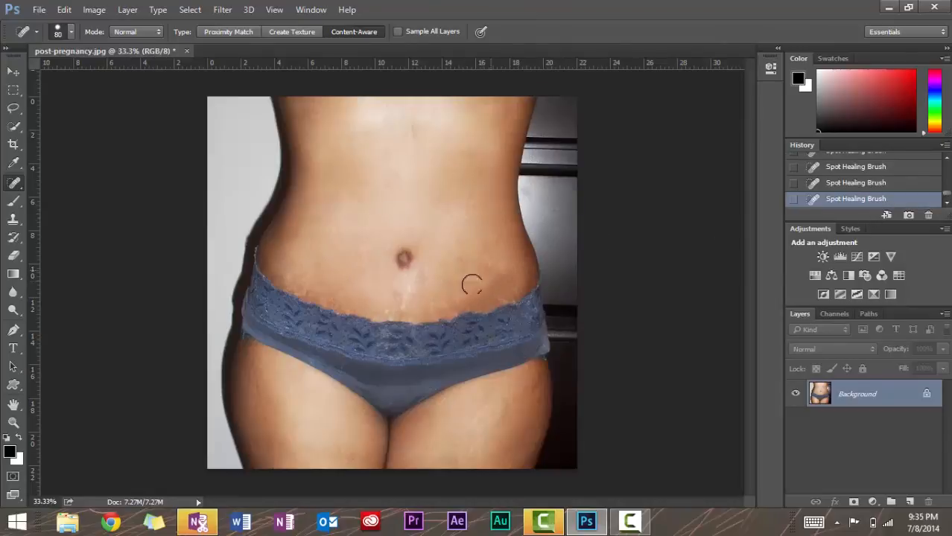
- Drag the History panel's bottom edge up to enlarge the Layers panel
left_click_drag(473, 283, 536, 295)
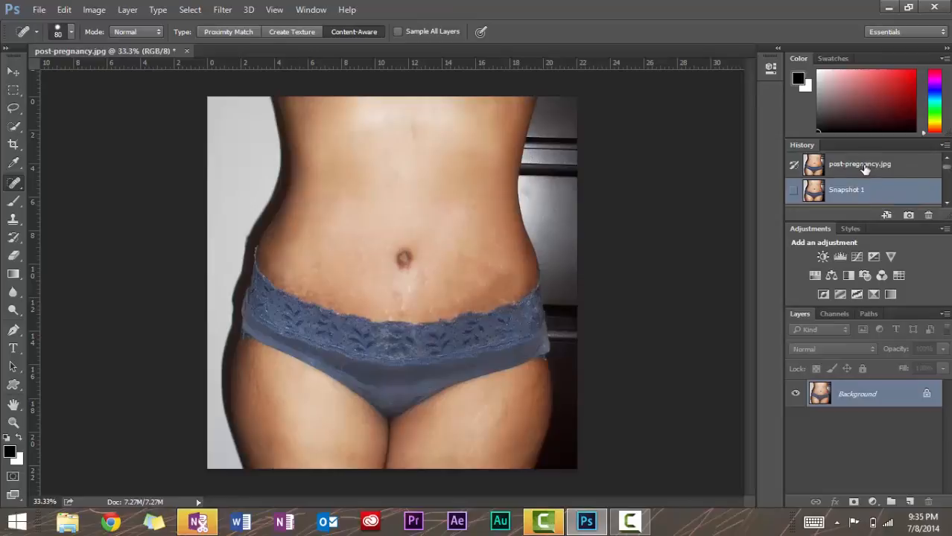
left_click(846, 189)
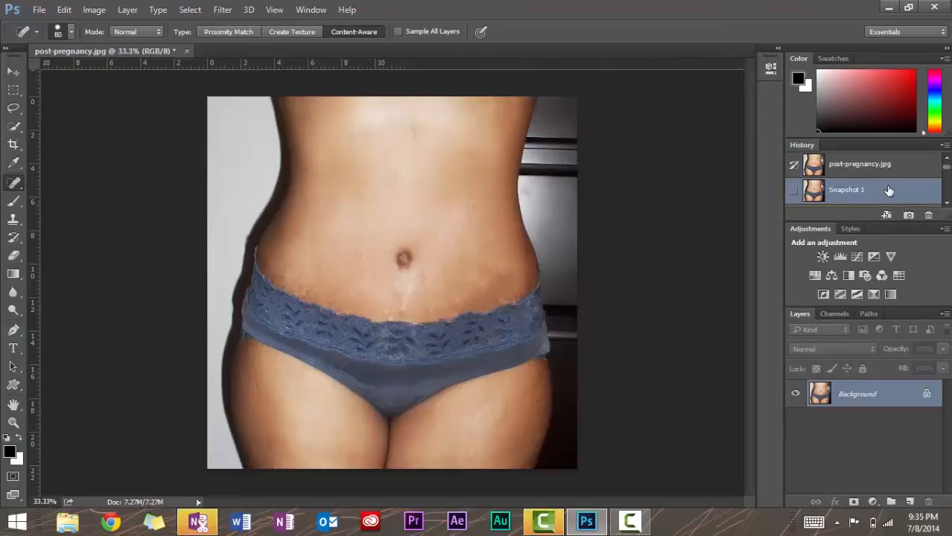
left_click(860, 164)
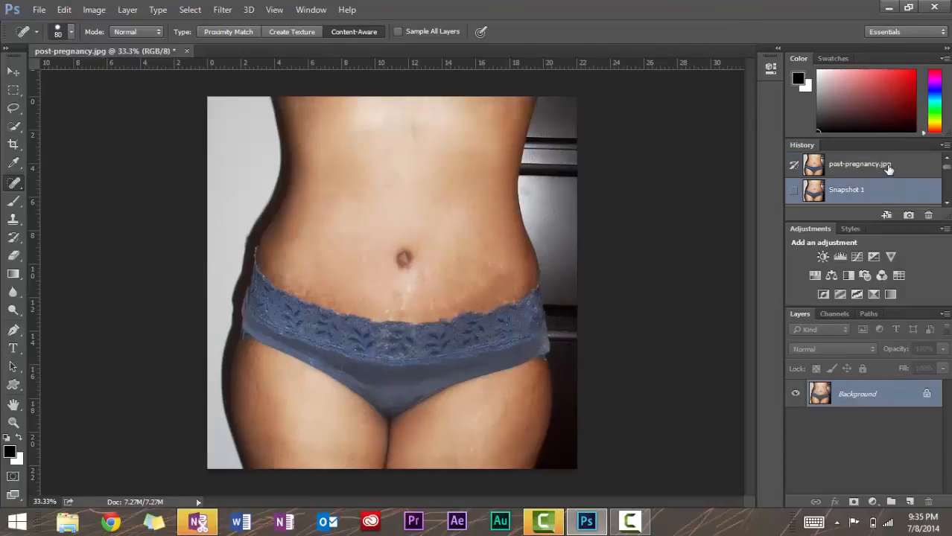
left_click(848, 189)
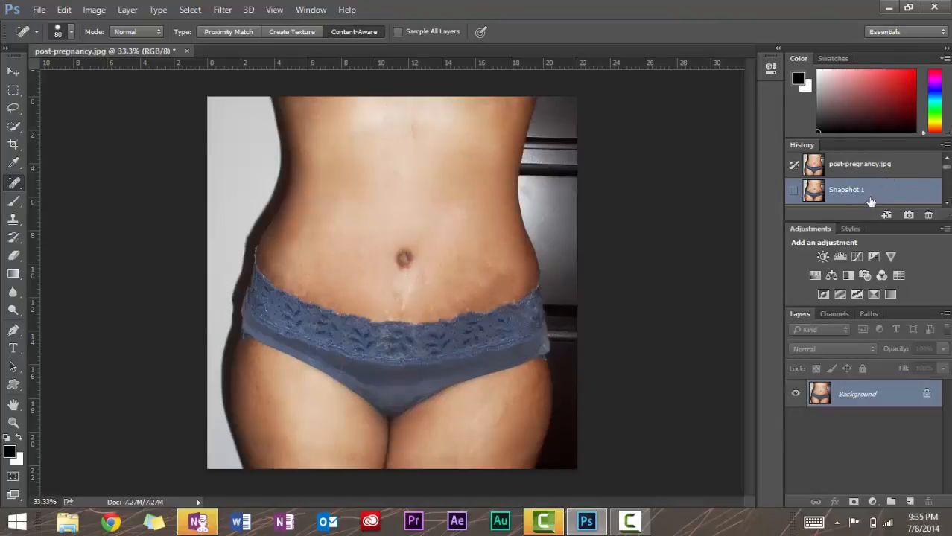
left_click(859, 164)
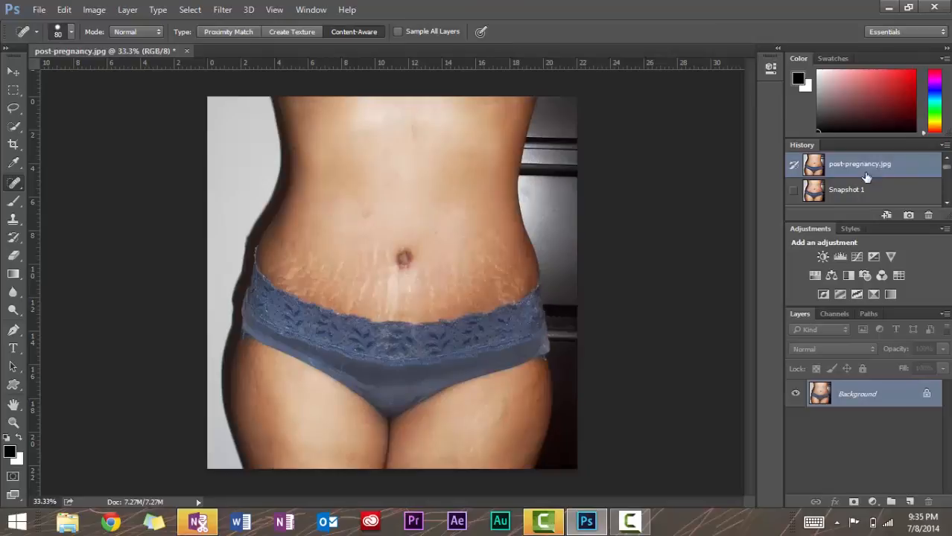
left_click(846, 190)
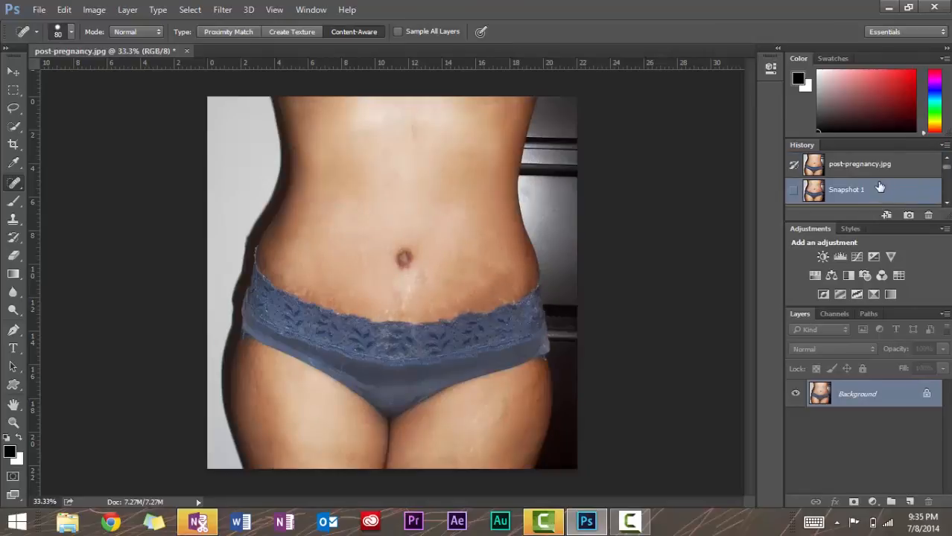
left_click(843, 189)
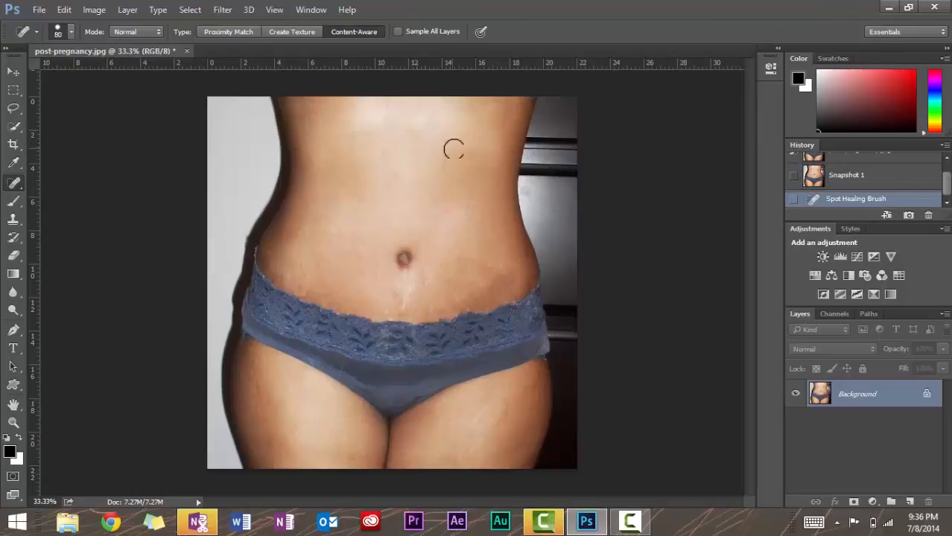
- Spot-heal two faint marks on the upper right torso with the size-80 brush
left_click(484, 152)
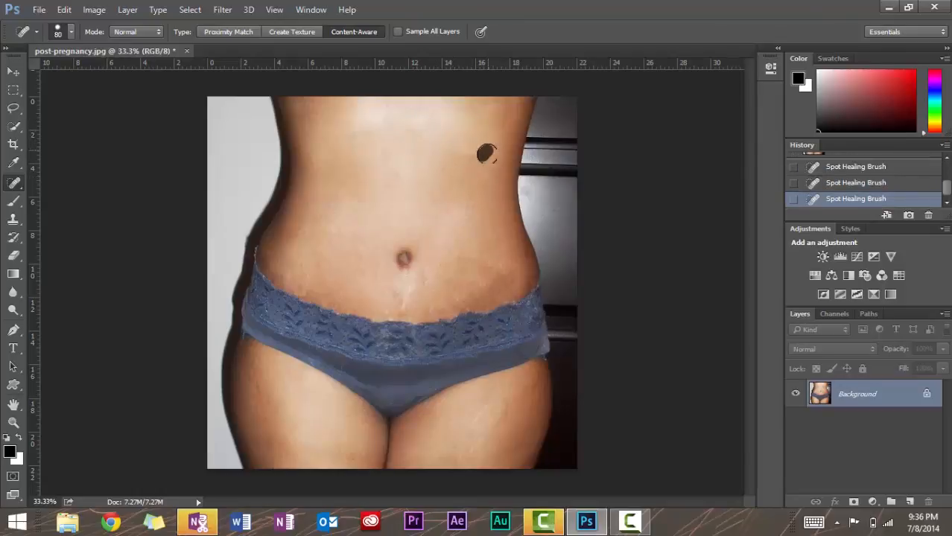
left_click(483, 152)
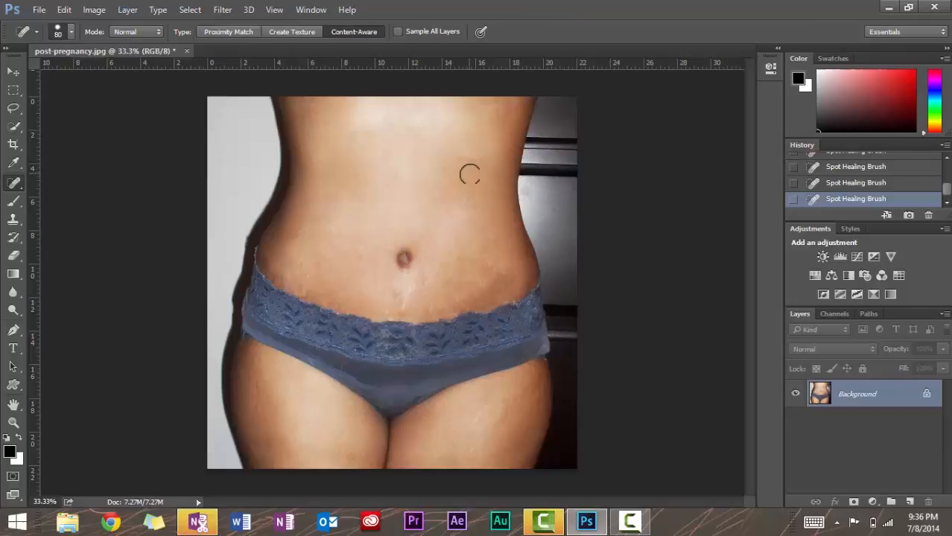